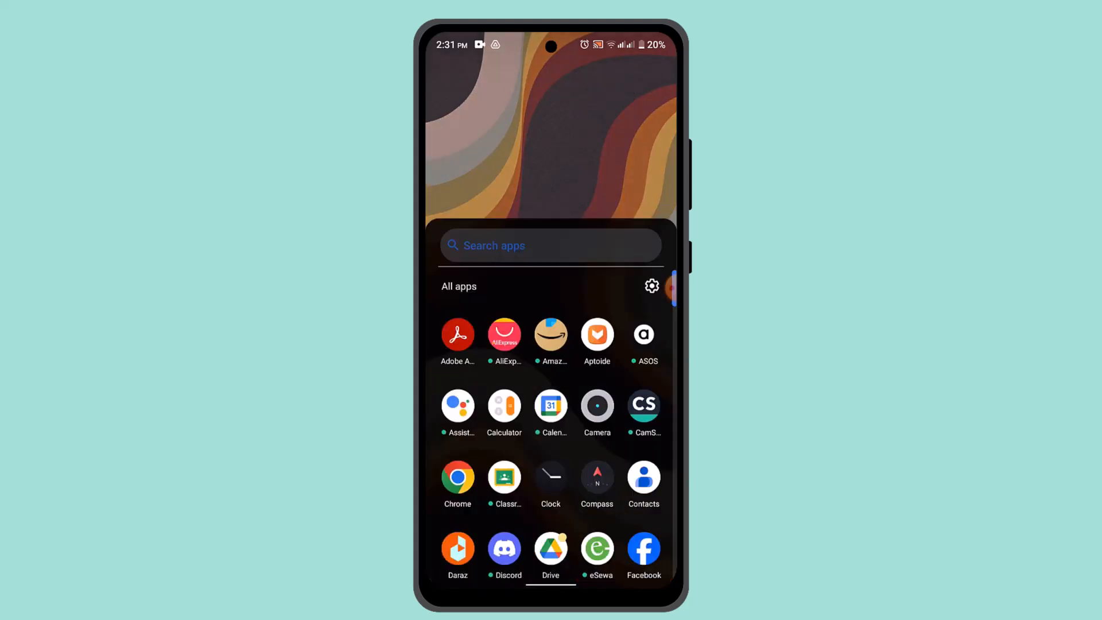
Filter the app drawer to apps starting with P so Plex appears
{"action": "type", "text": "P"}
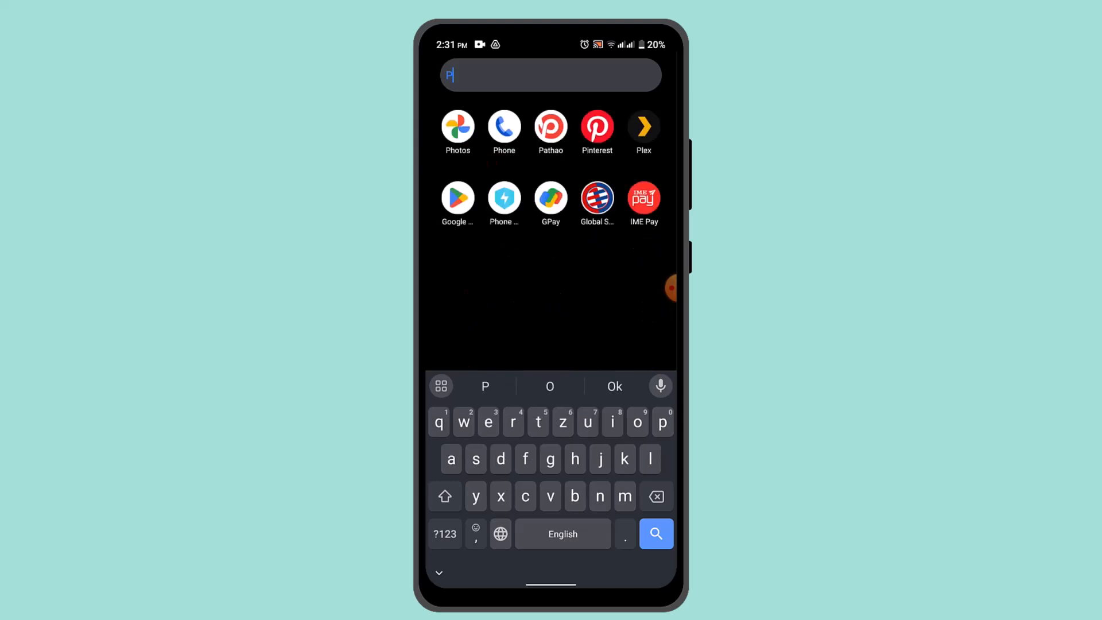
Launch Plex and reach its Settings list via the navigation menu
{"action": "left_click", "coordinate": [643, 126]}
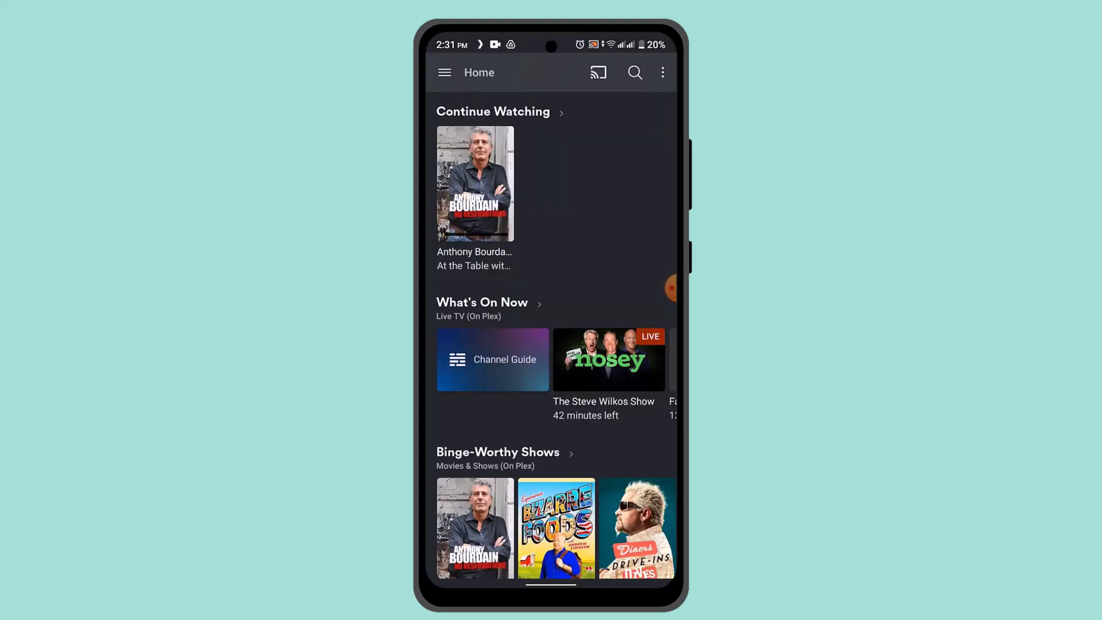
{"action": "left_click", "coordinate": [444, 72]}
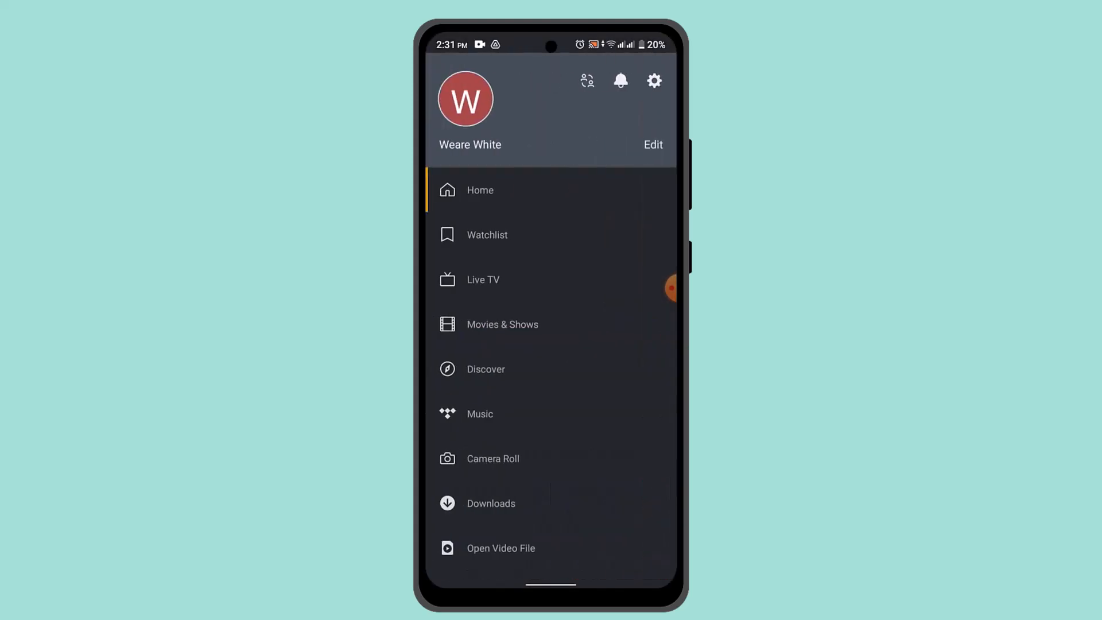
{"action": "left_click", "coordinate": [654, 80]}
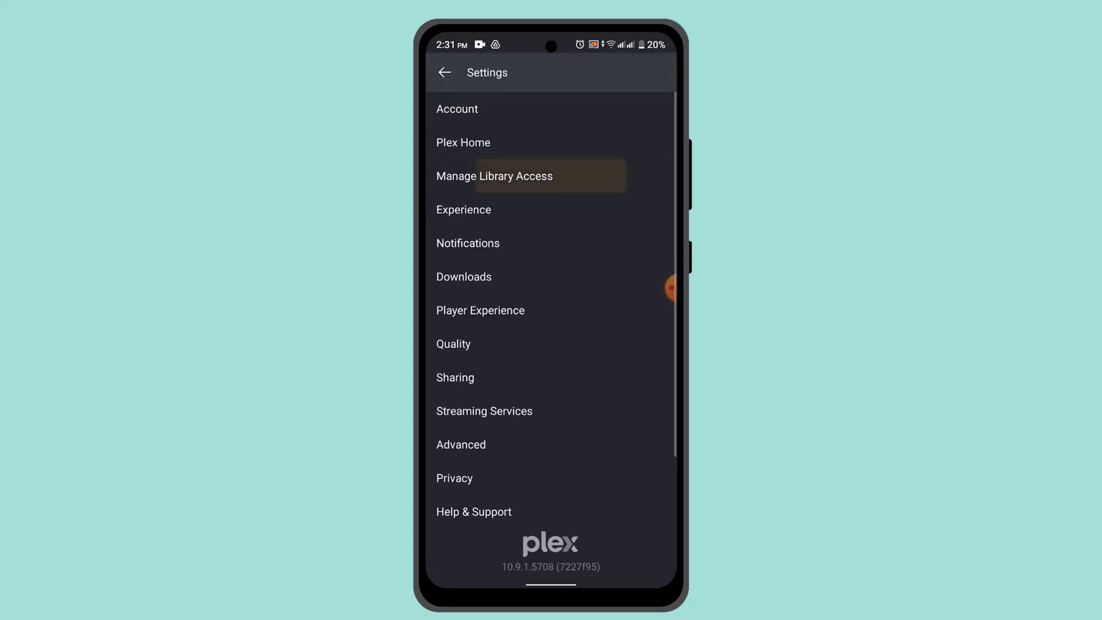
View the empty Manage Library Access screen, then return to the Home feed
{"action": "left_click", "coordinate": [494, 175]}
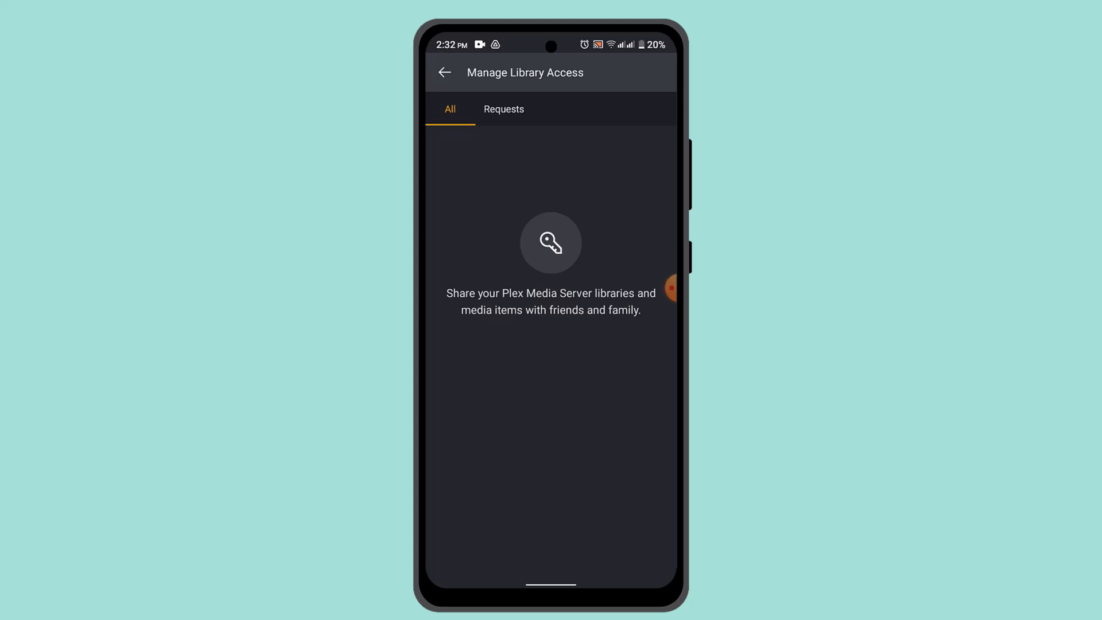
{"action": "left_click", "coordinate": [444, 72]}
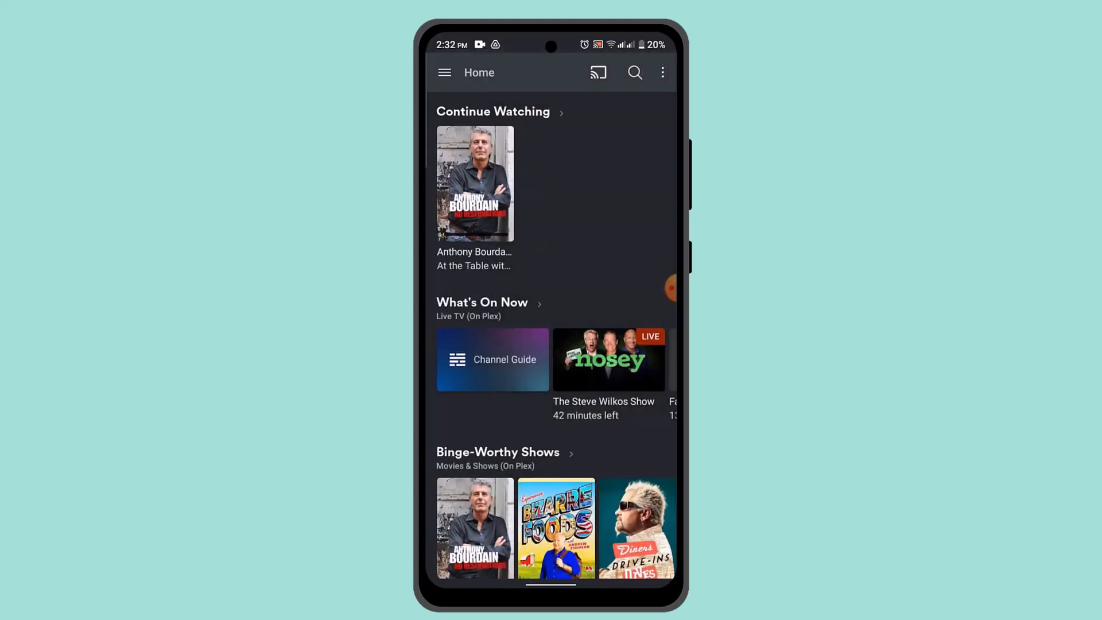